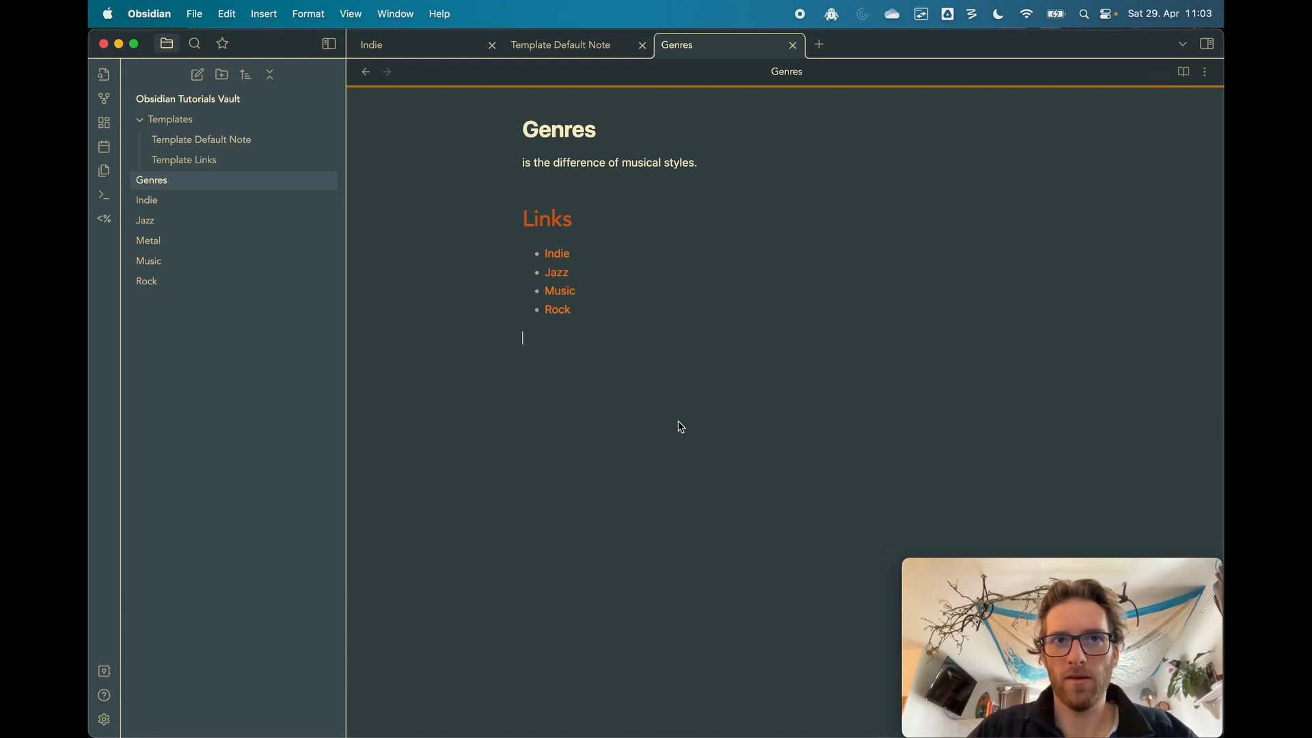
mouse_move(917, 83)
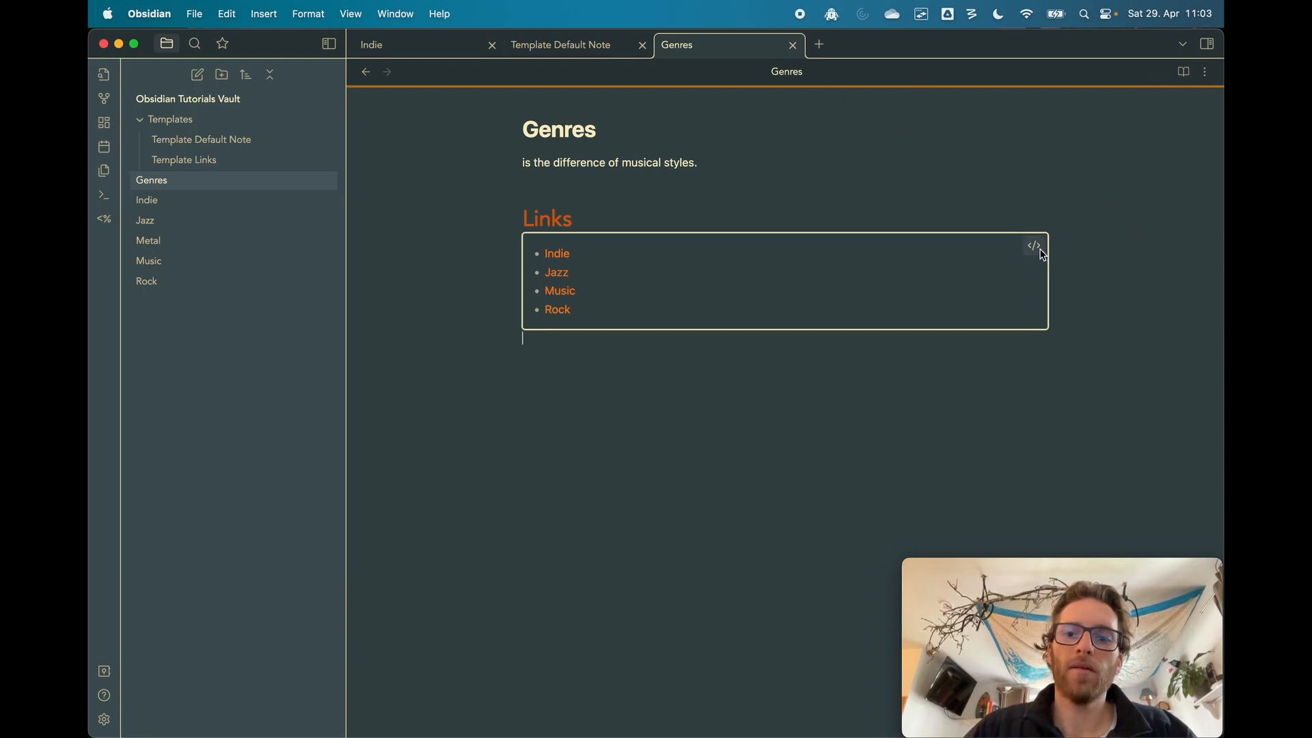
Reveal the raw dataview query behind the Links list in the Genres note
left_click(1033, 245)
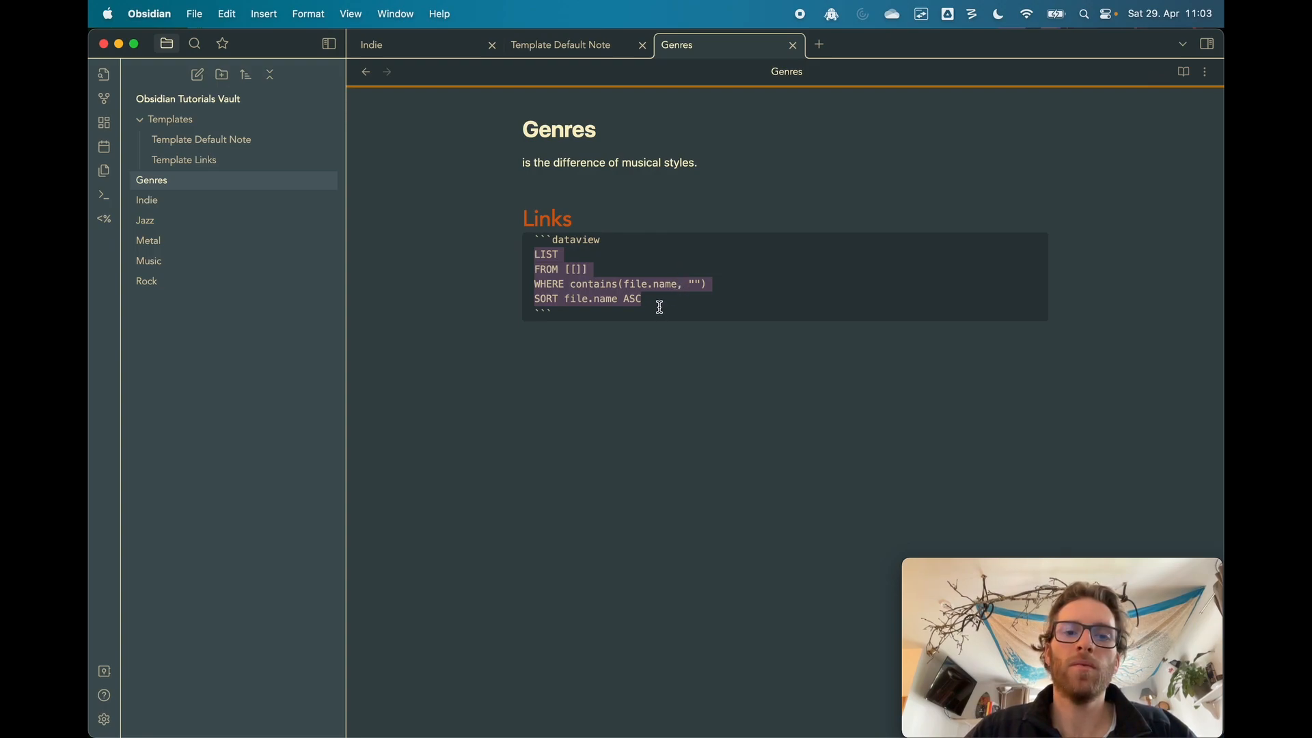
mouse_move(622, 175)
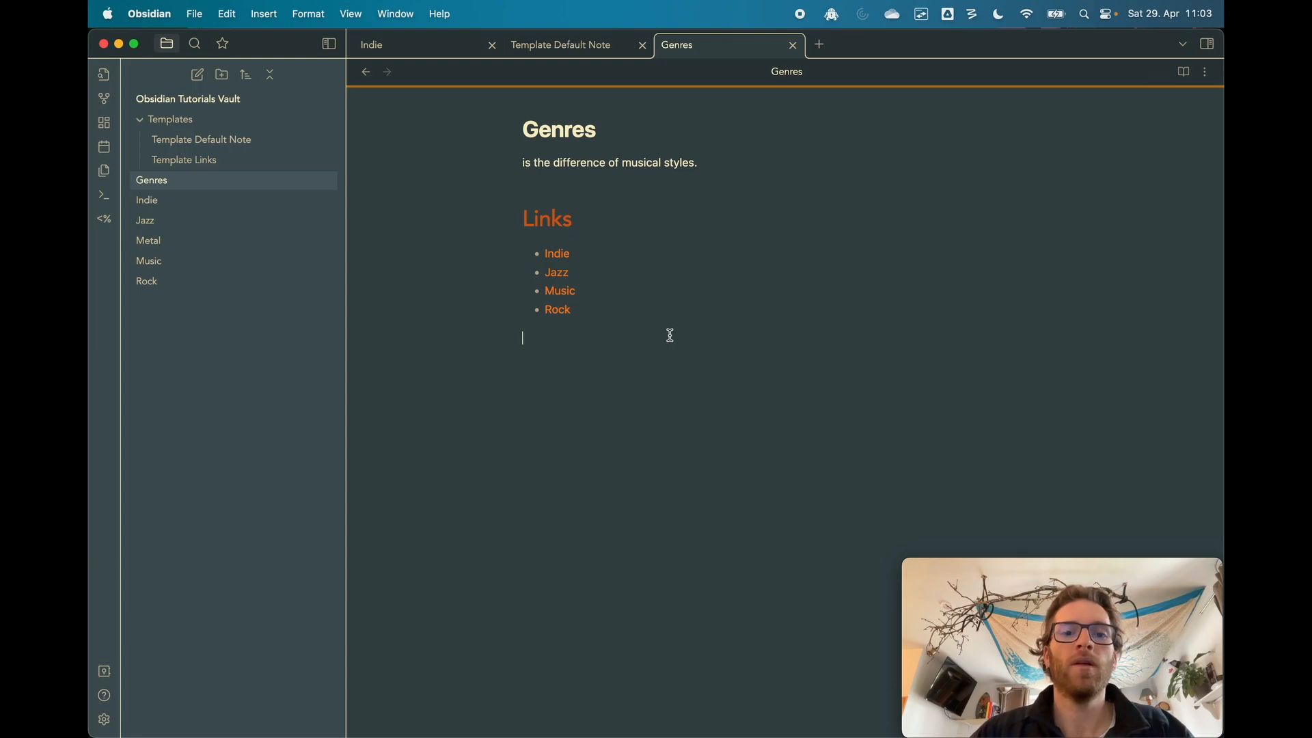
mouse_move(700, 331)
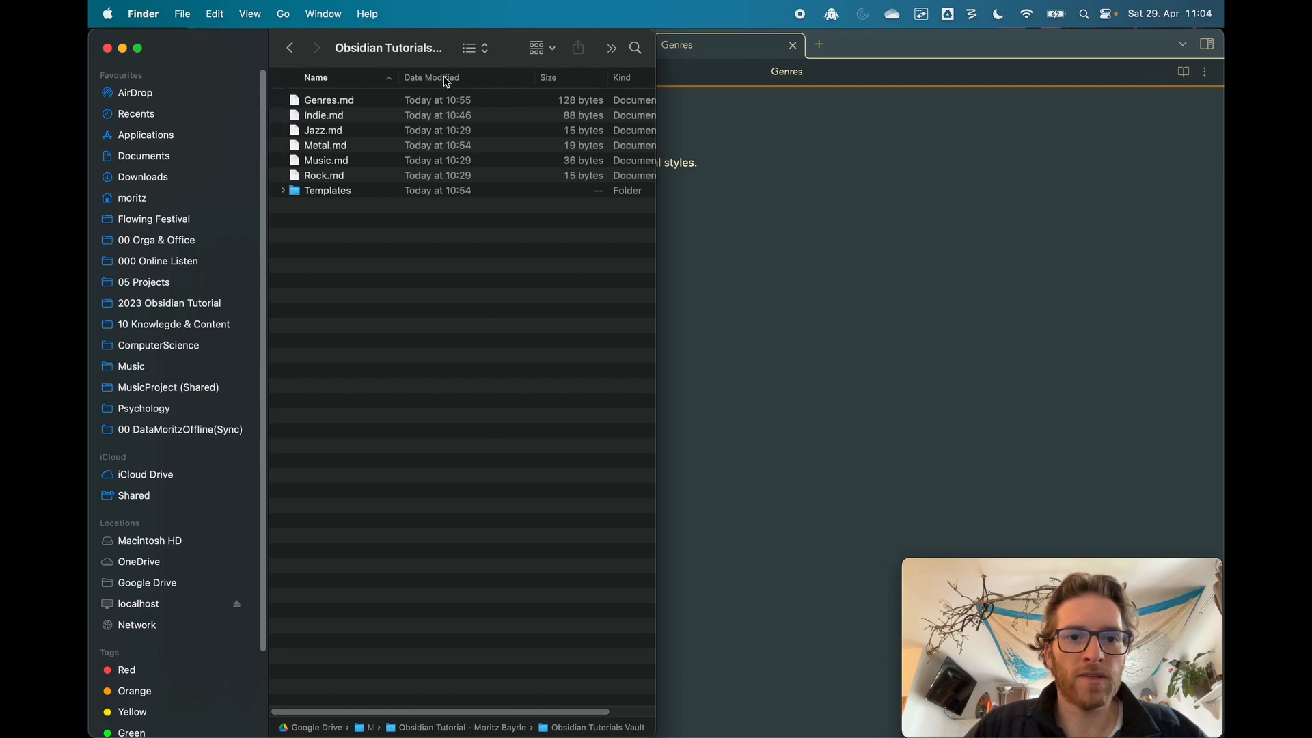
mouse_move(535, 724)
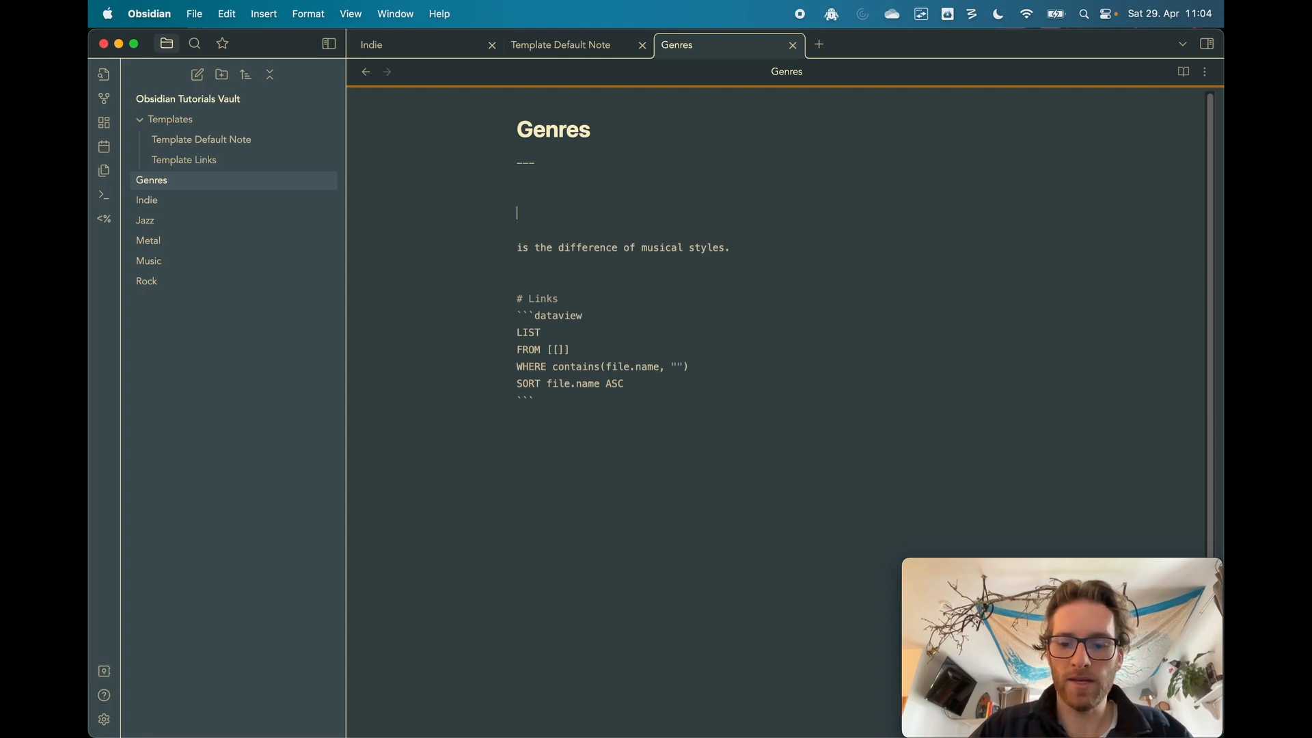
Add frontmatter to Genres with an empty kind field and type: hello
left_click(1182, 71)
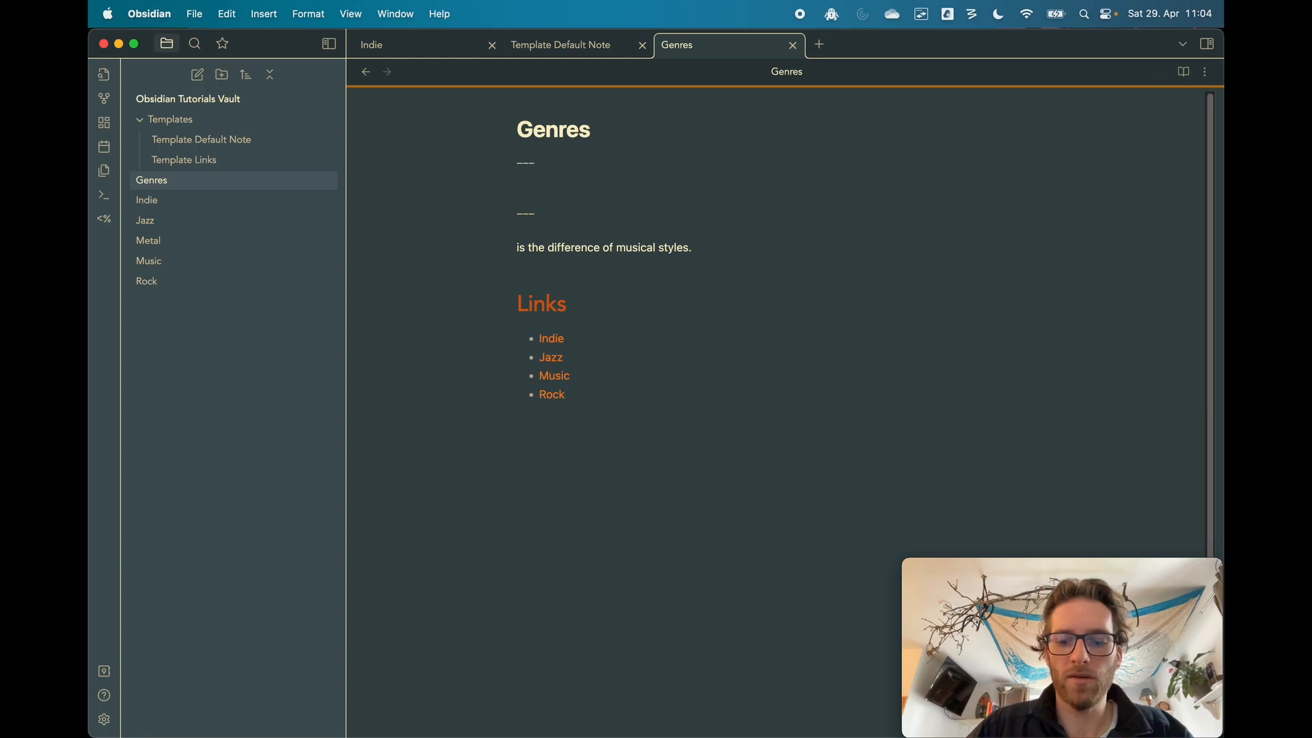
left_click(536, 214)
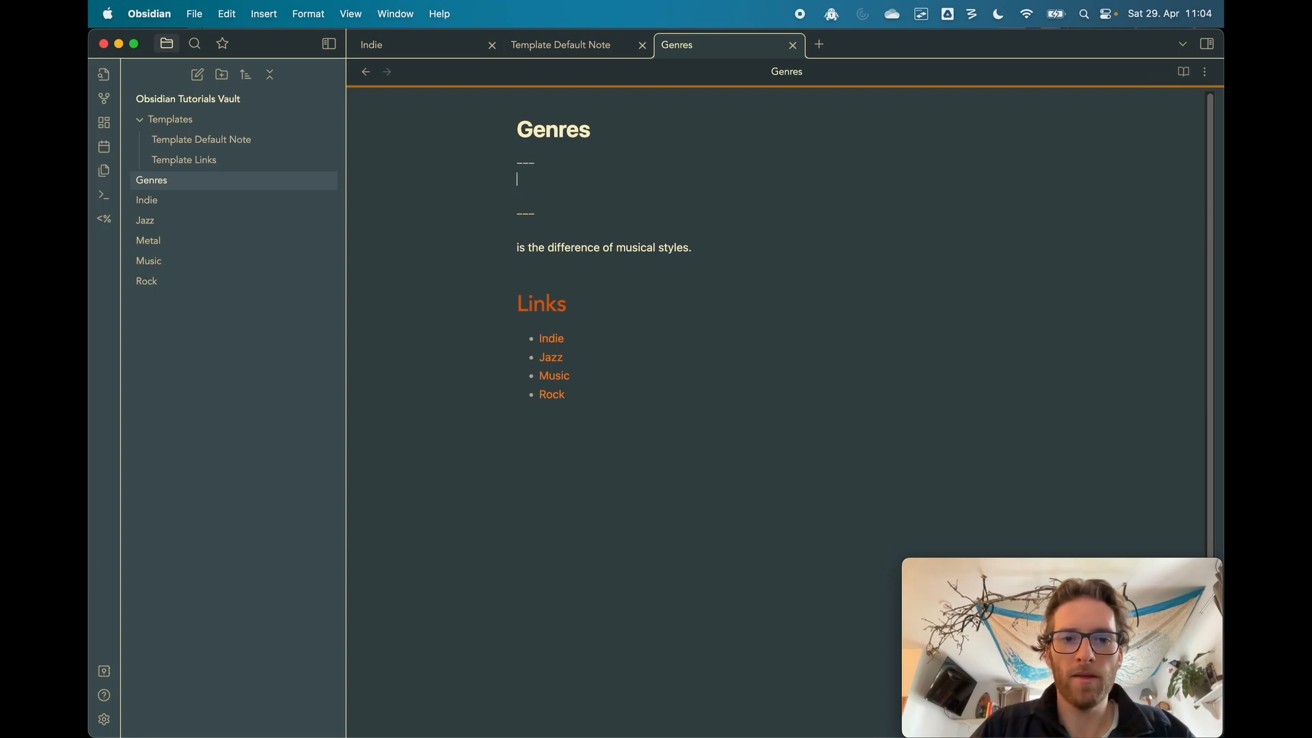
type("kind:")
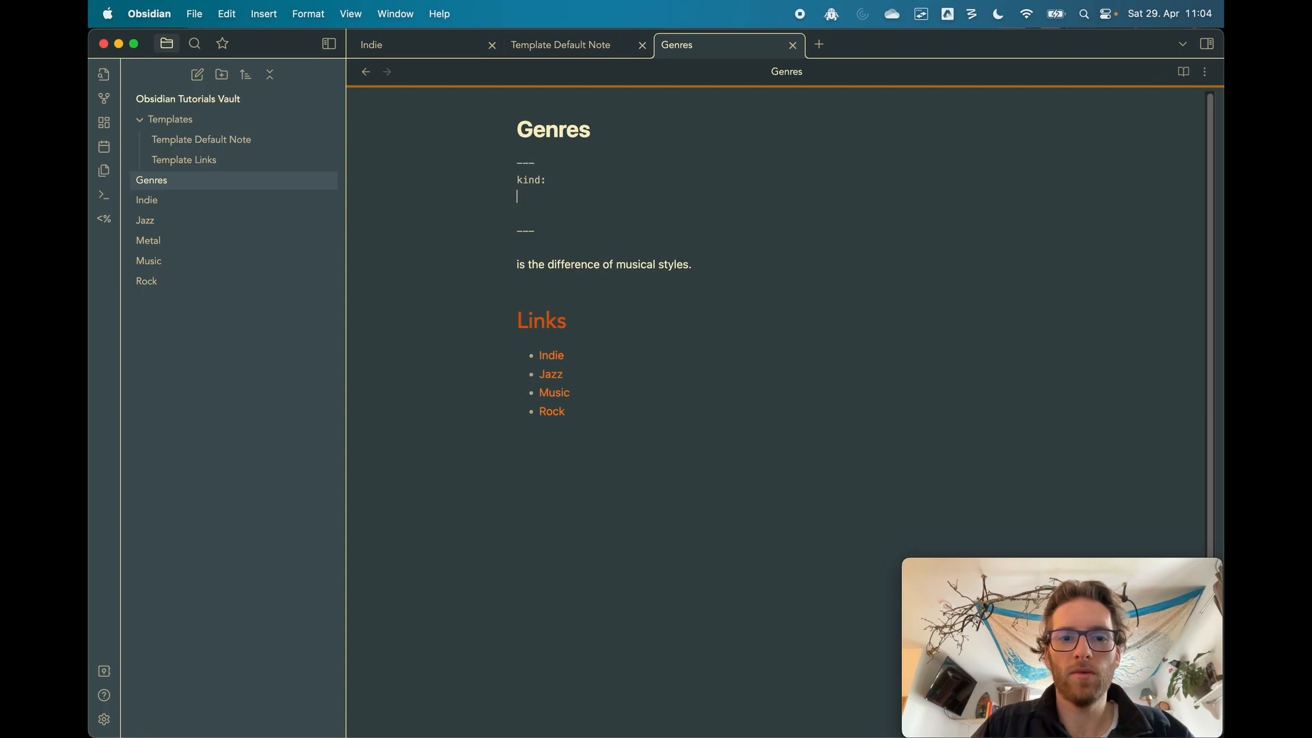
type("type: h")
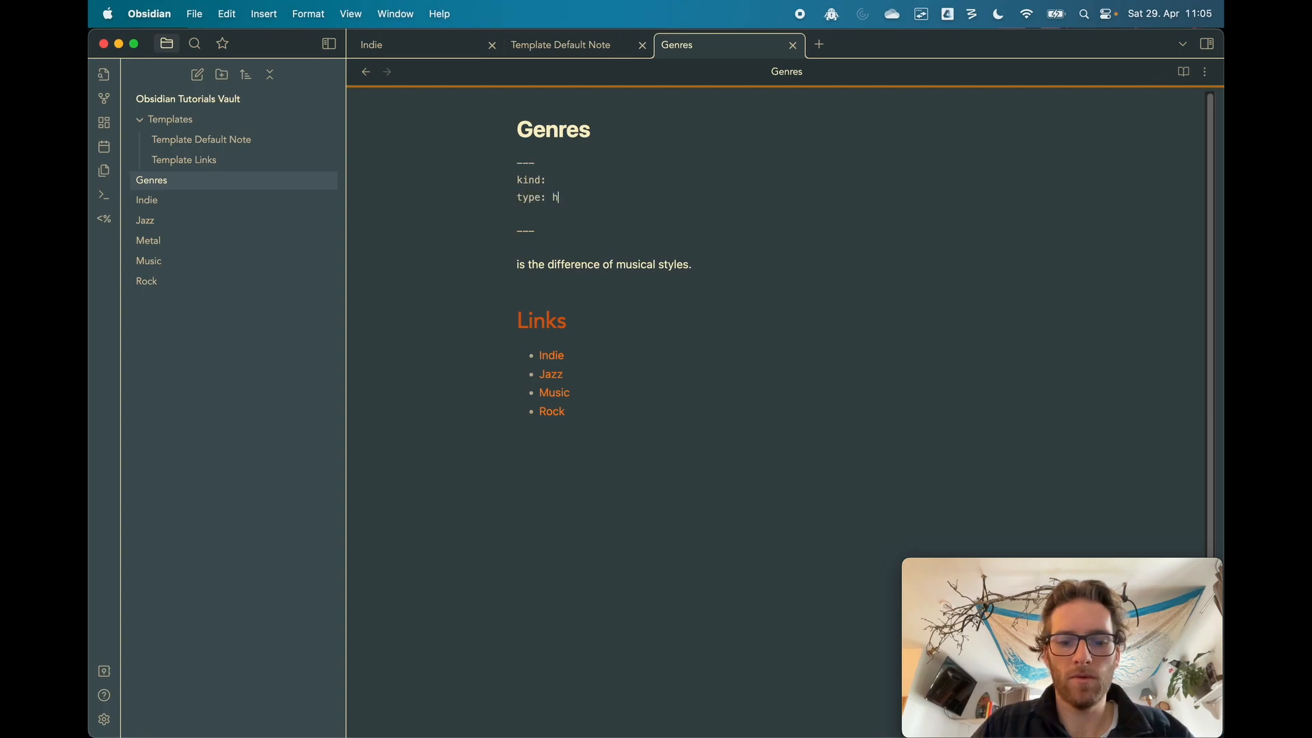
type("ello")
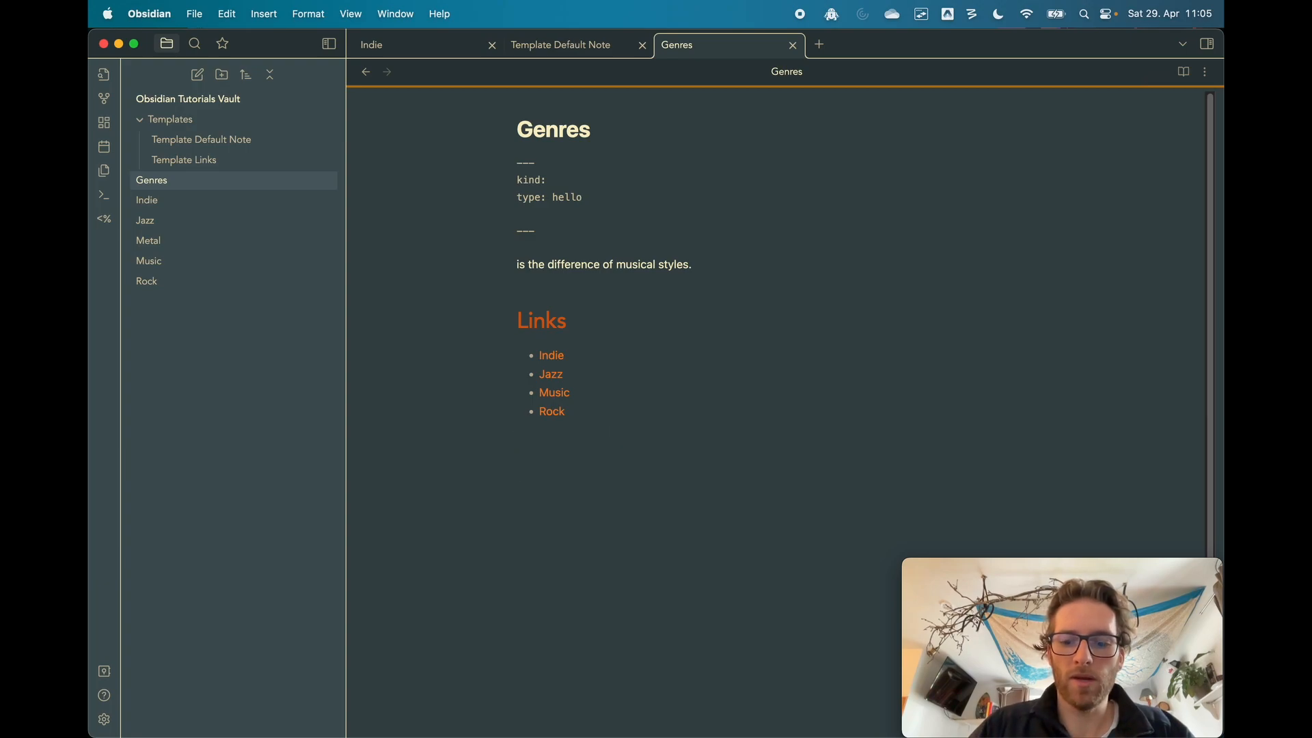
Start an empty ```dataview code block below the frontmatter
type("```dataview")
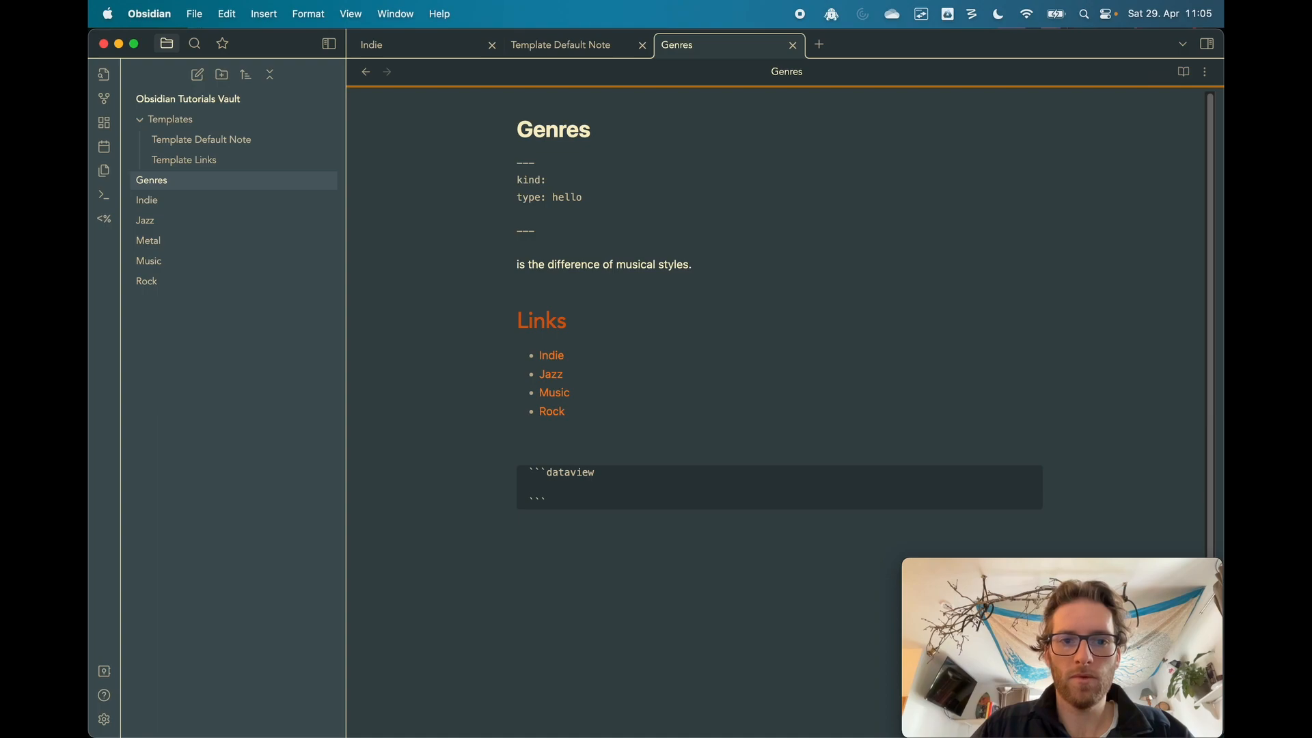
Write the query 'List from type = "Hello"' in the dataview block, then switch to the Indie note
type("List")
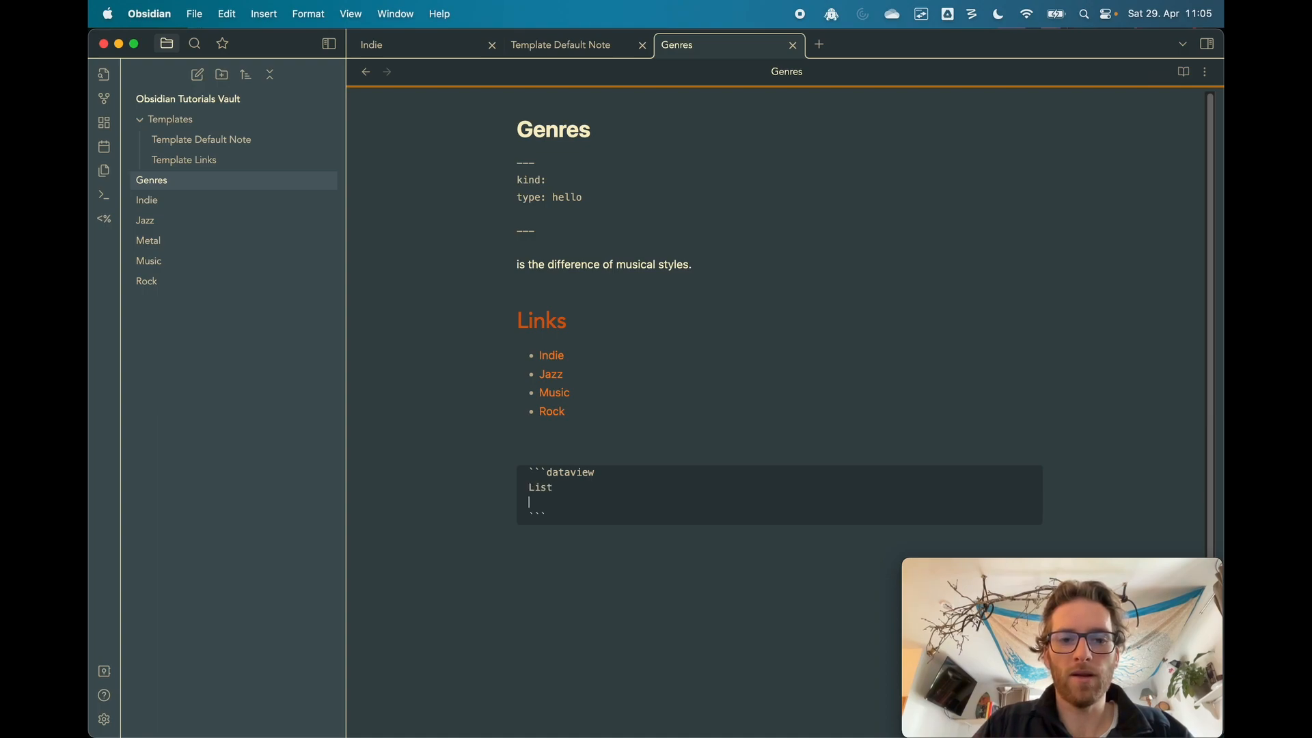
type("from")
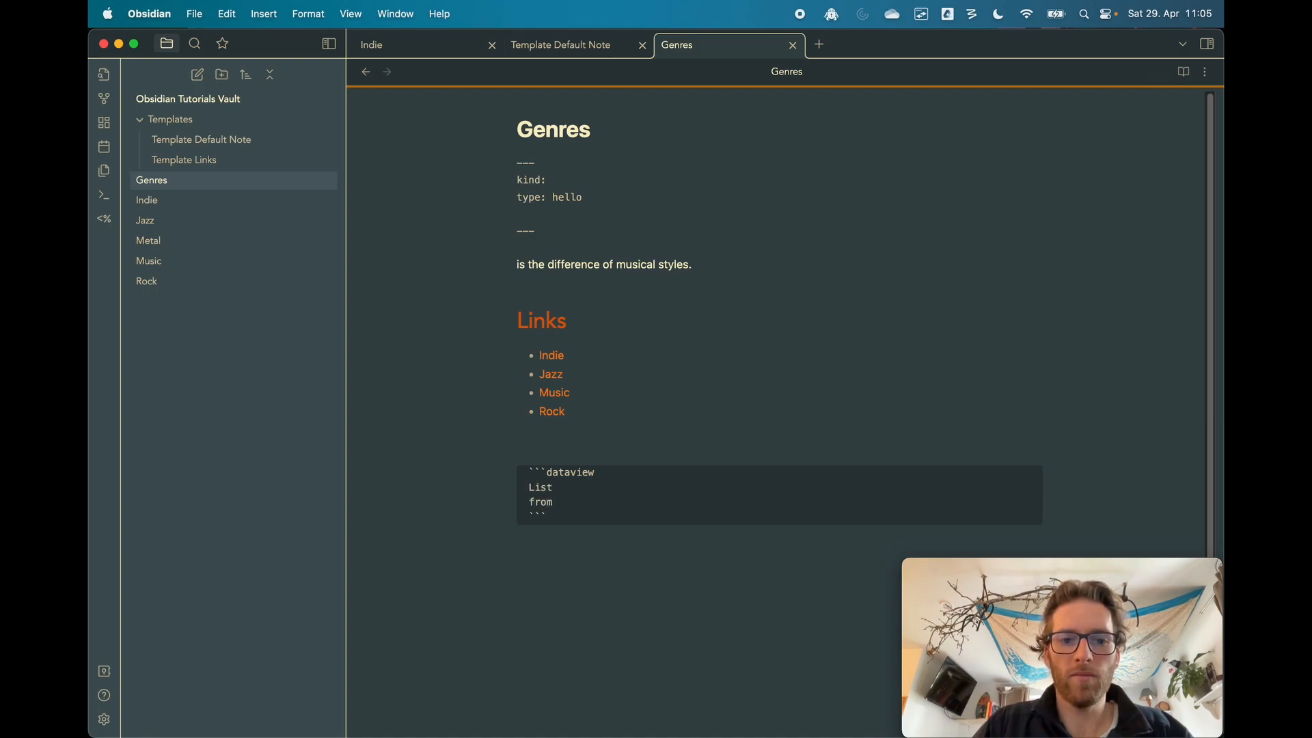
type("t")
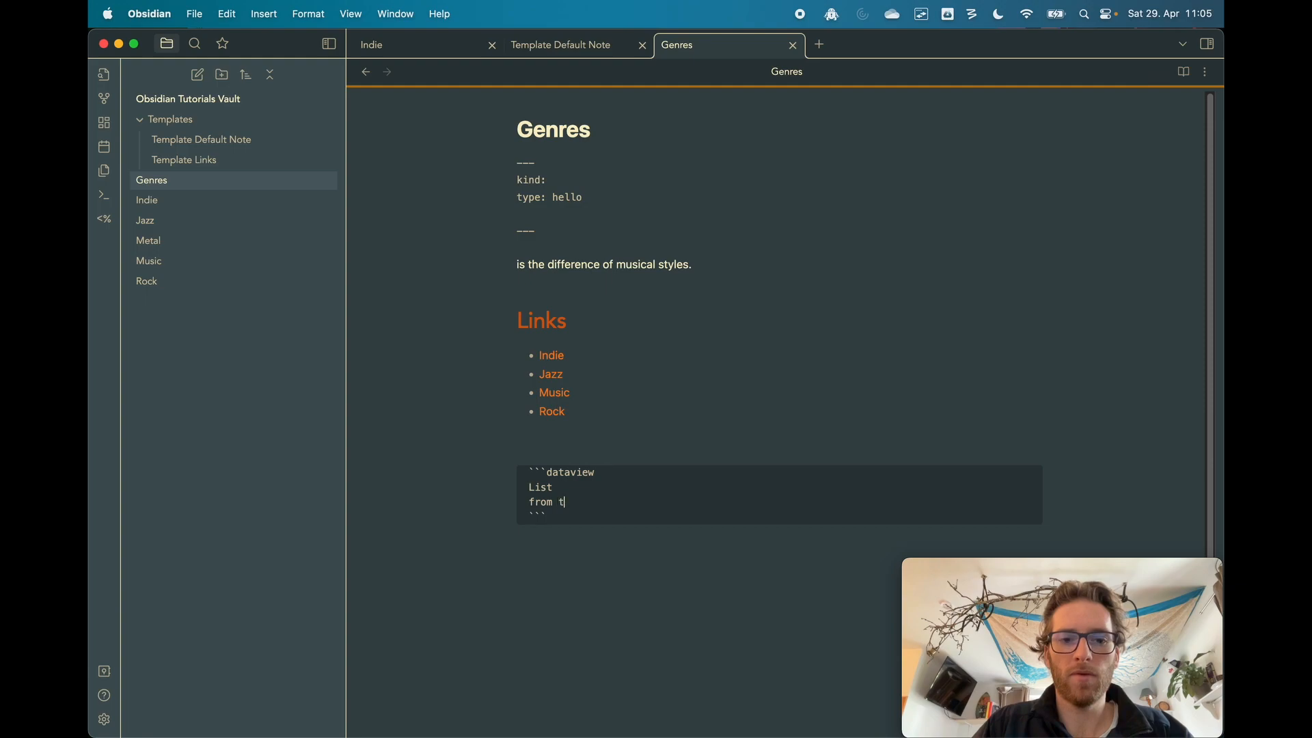
type("ype = \"Hello\"")
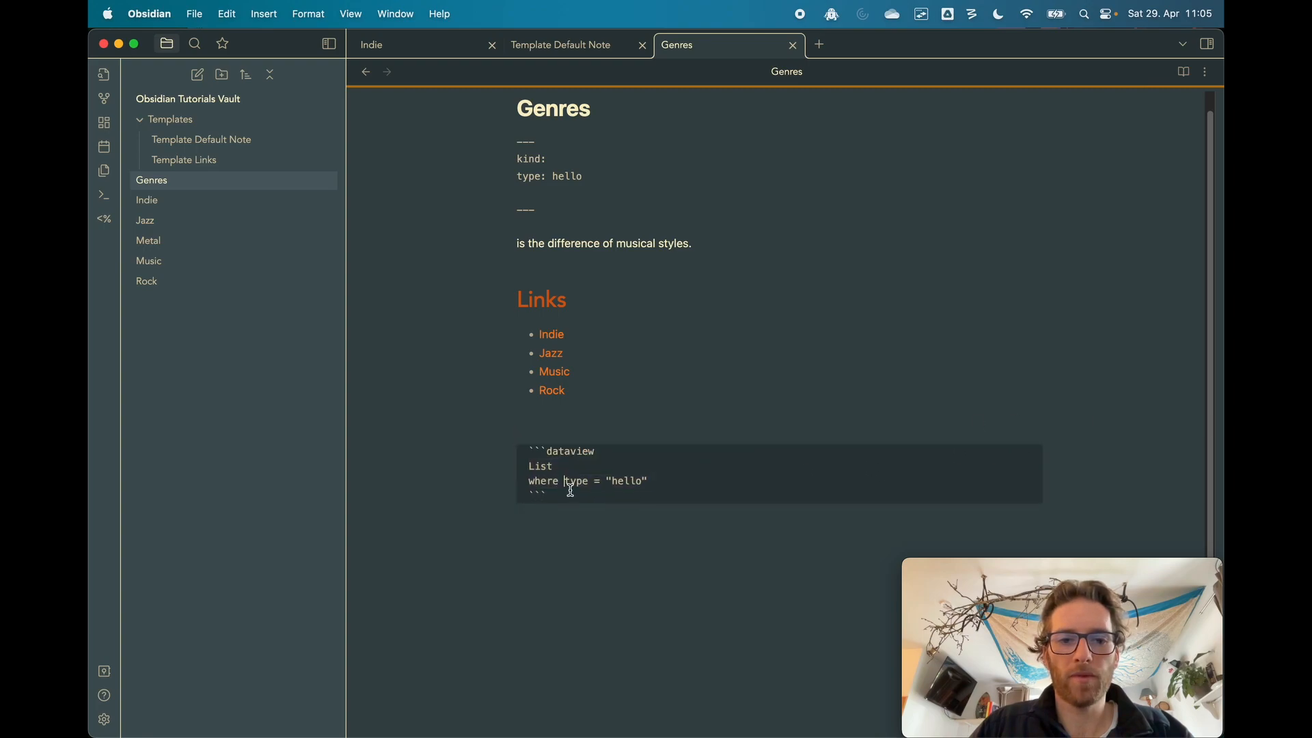
left_click(552, 334)
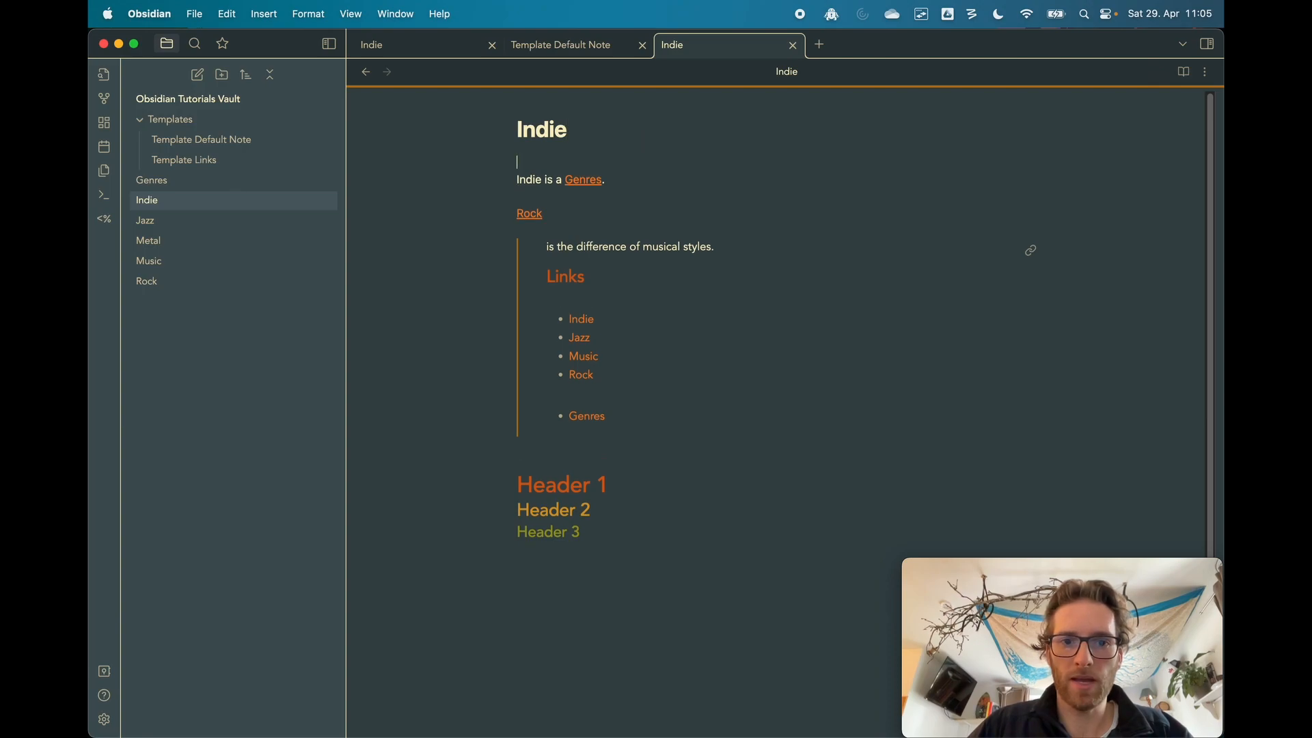
Add frontmatter 'type: hi' at the top of the Indie note and return to Genres
type("---")
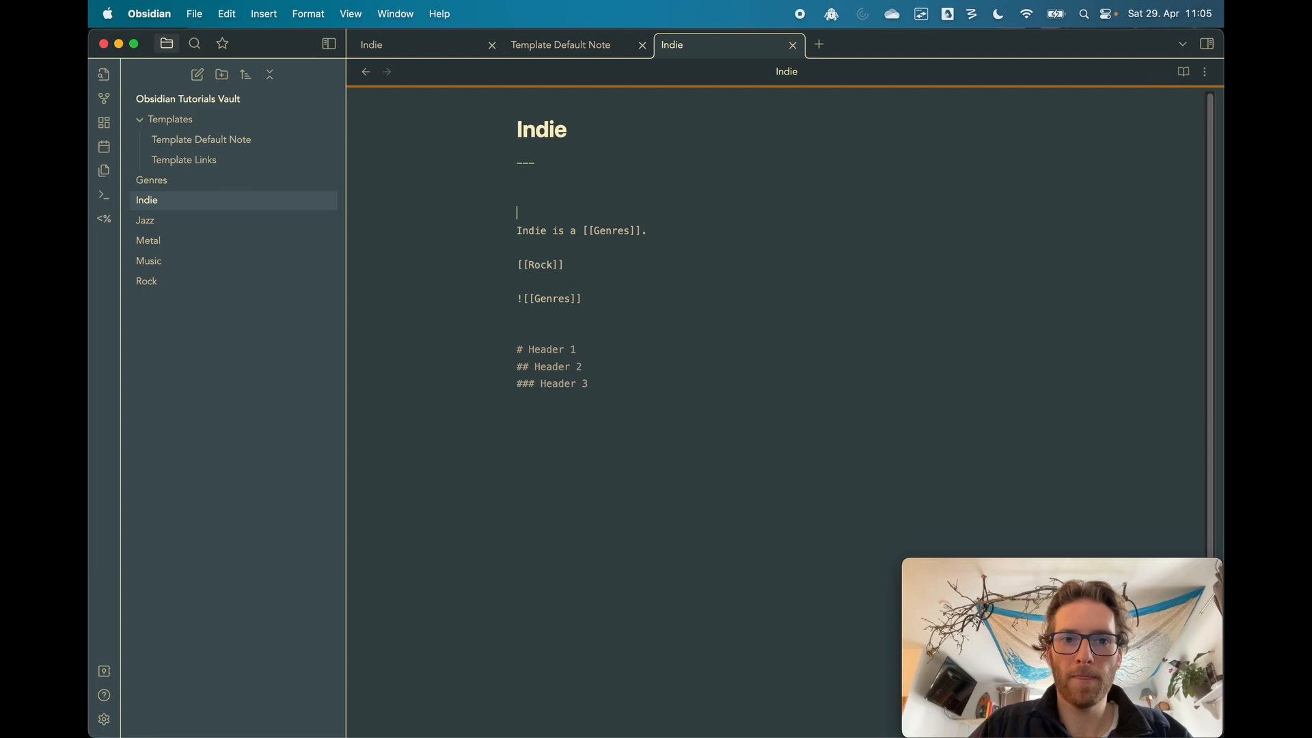
left_click(1182, 71)
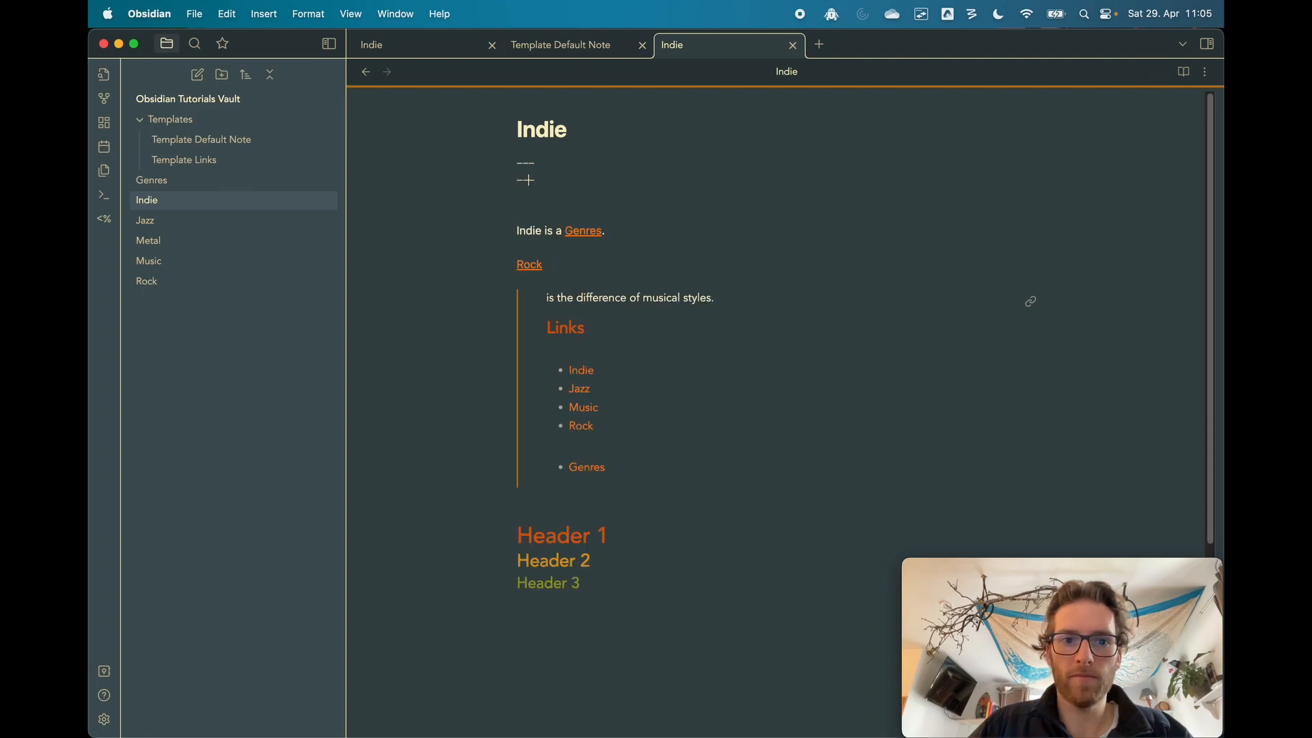
type("type:")
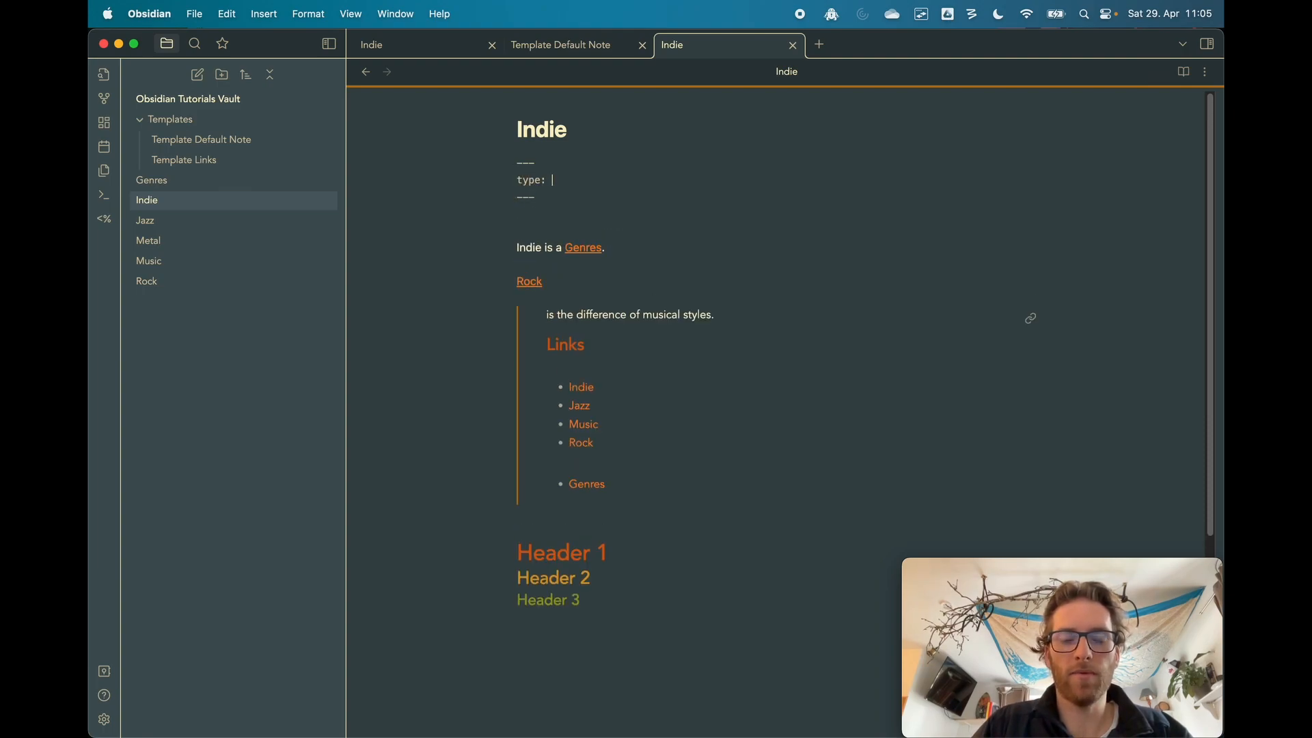
type("hi")
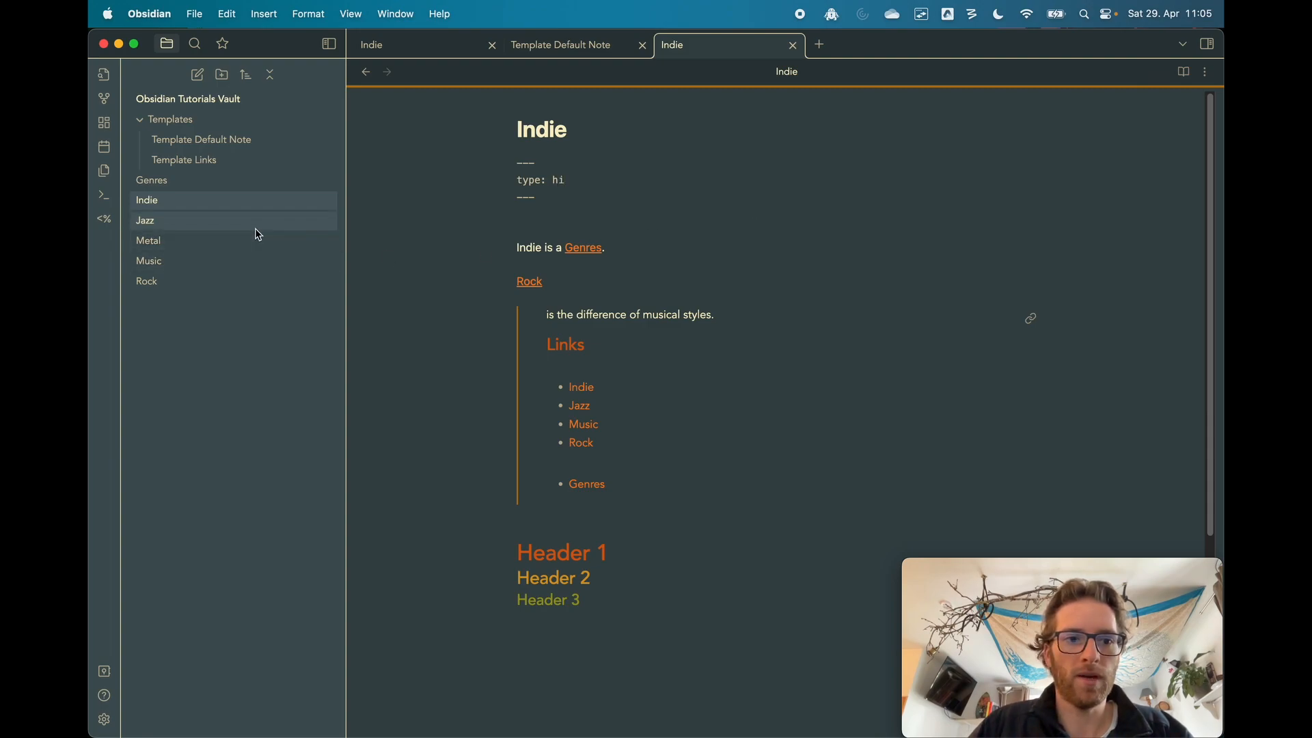
left_click(149, 260)
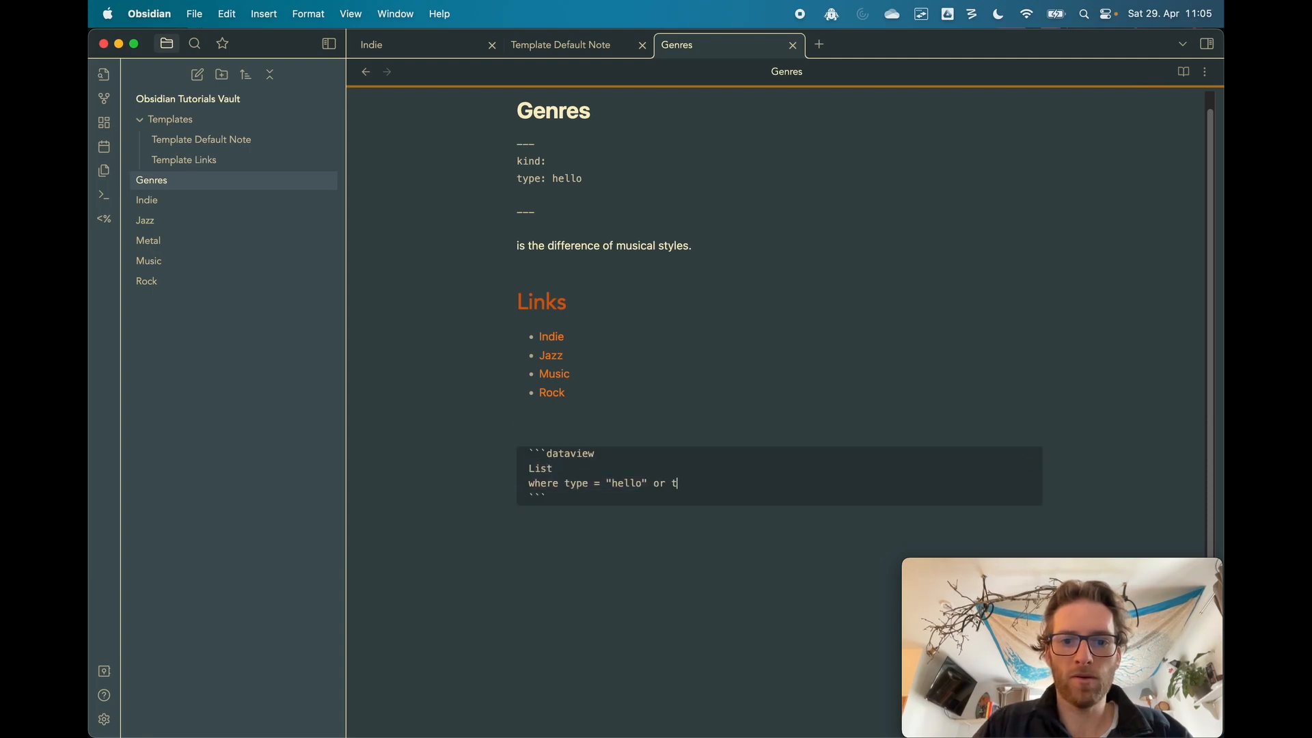
Append 'or type = "hi"' to the Genres dataview WHERE line
type("ype = \"H")
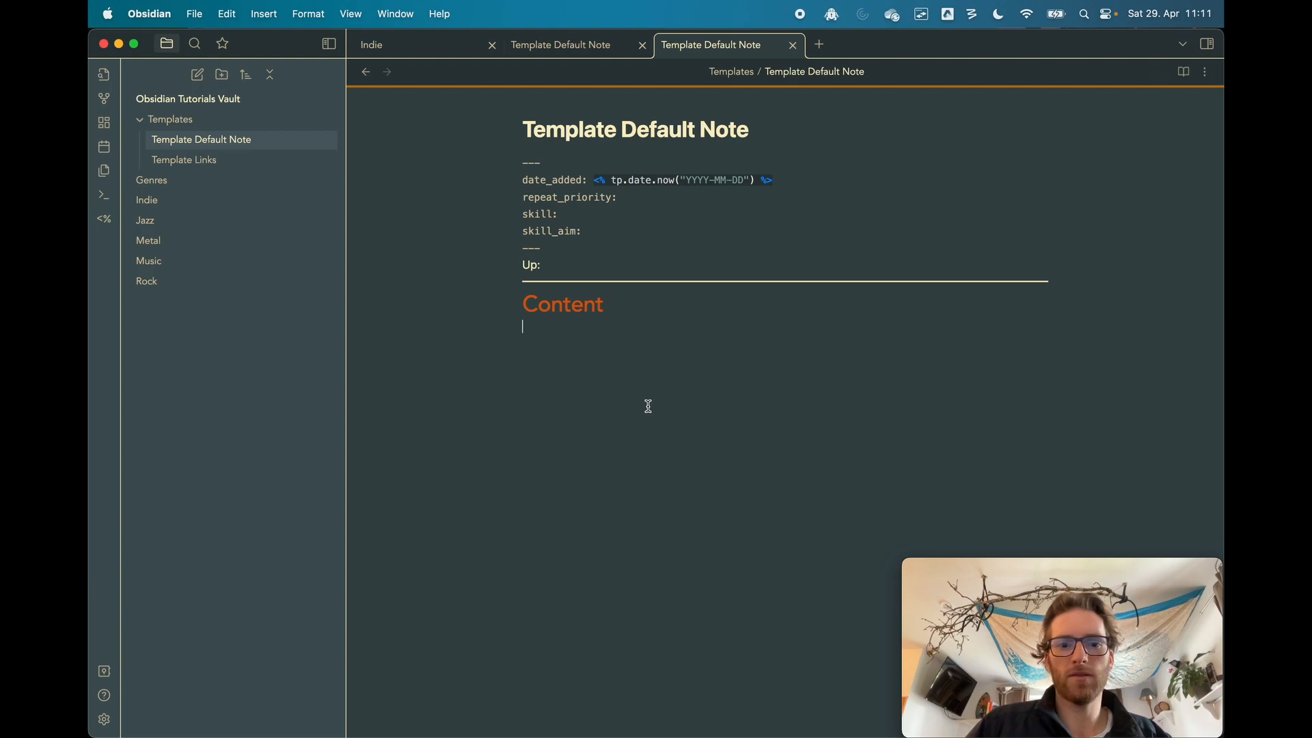
mouse_move(647, 184)
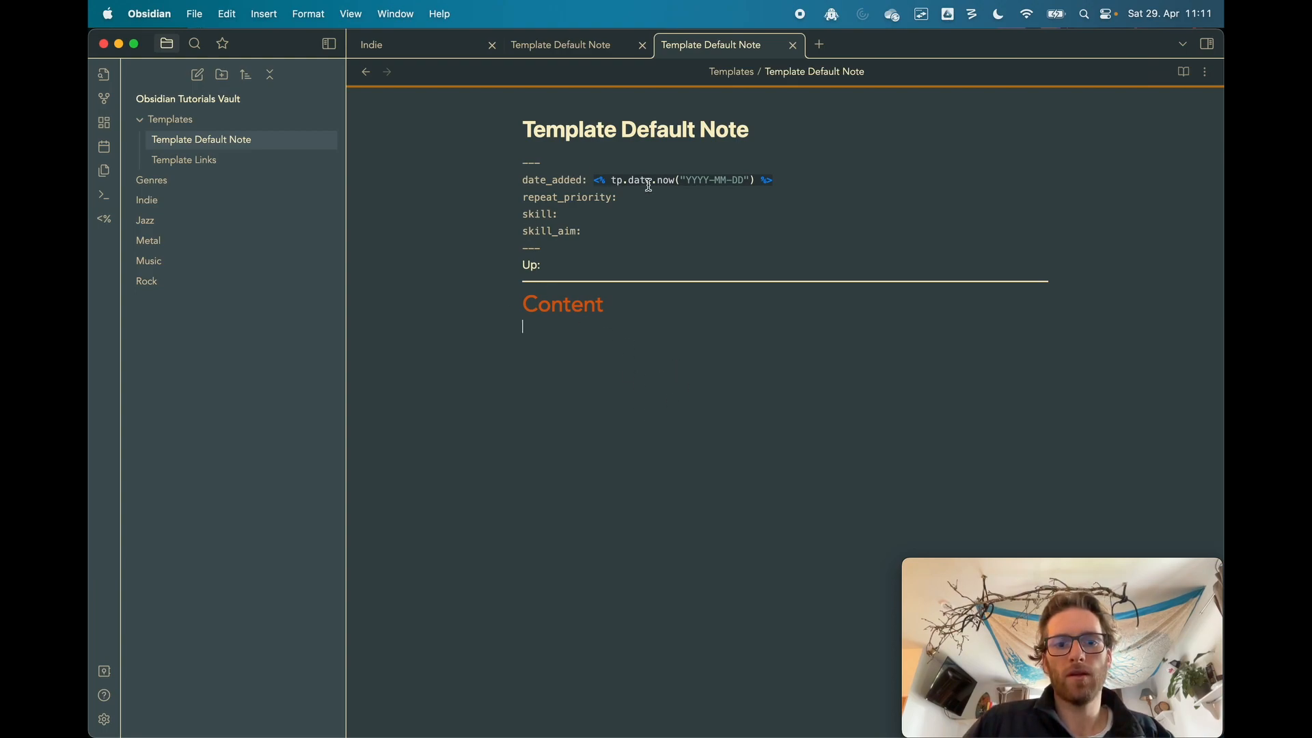
mouse_move(749, 209)
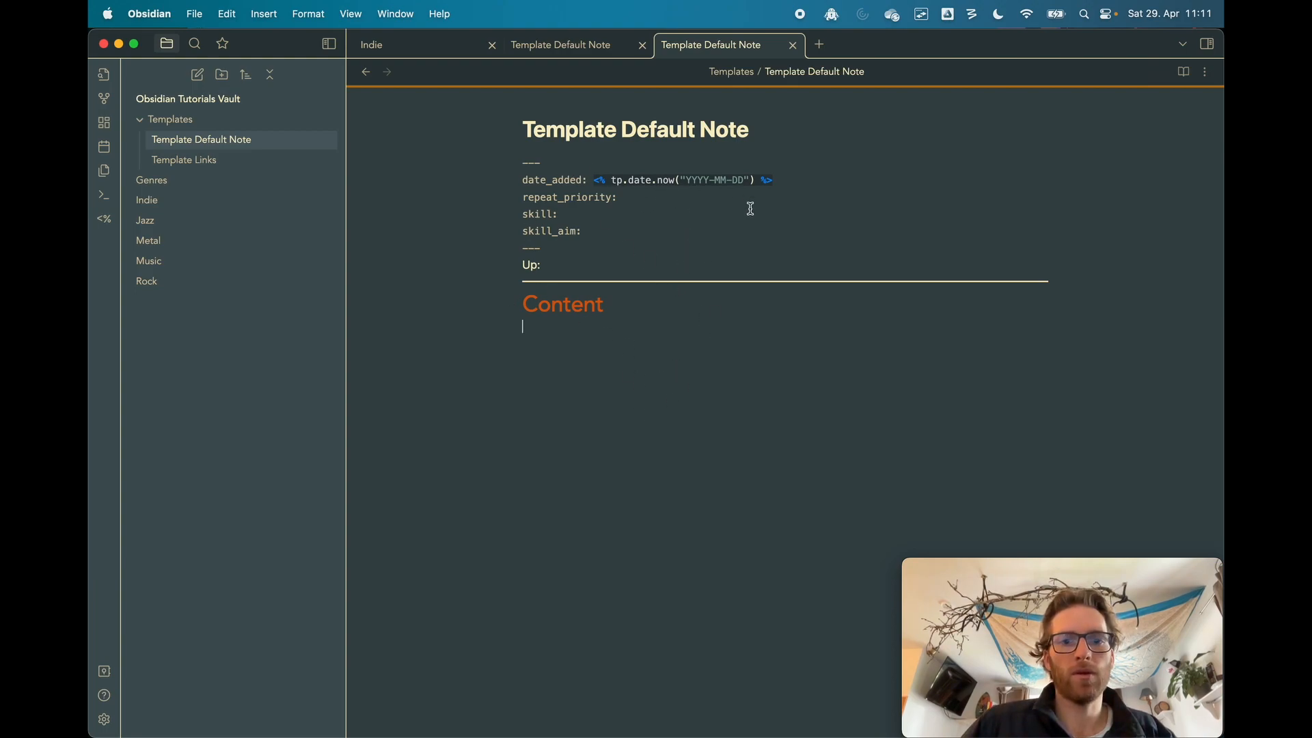
Show the Genres note now holding the default template frontmatter dated 2023-04-29
left_click(152, 180)
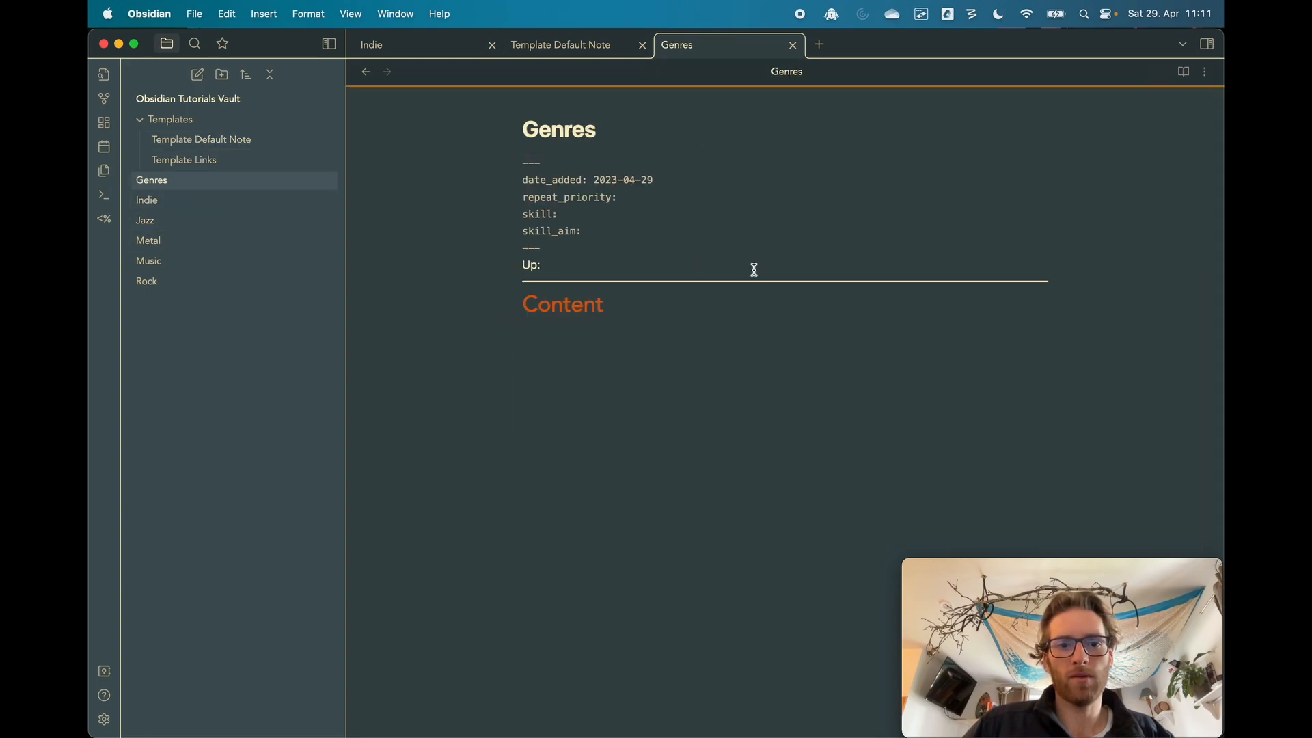
Inspect Jazz, Metal and Rock notes for the template frontmatter, ending on Metal
left_click(145, 220)
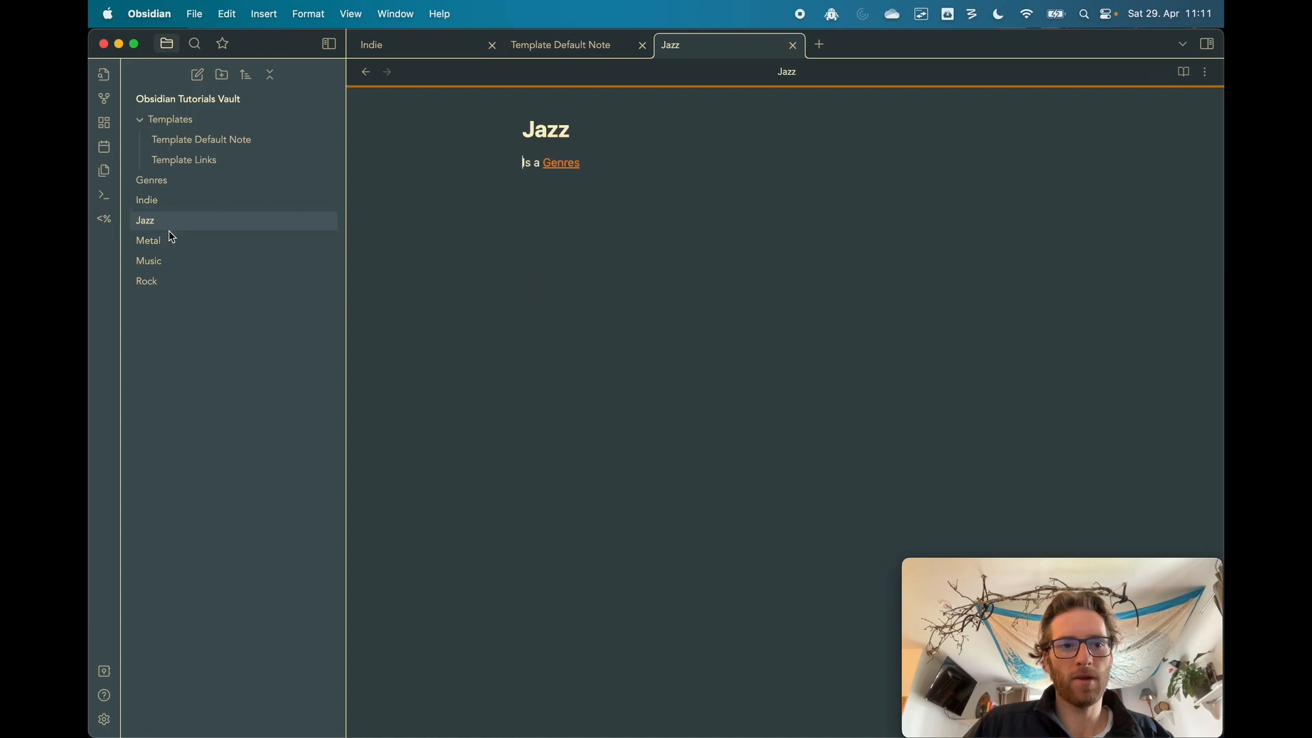
left_click(149, 240)
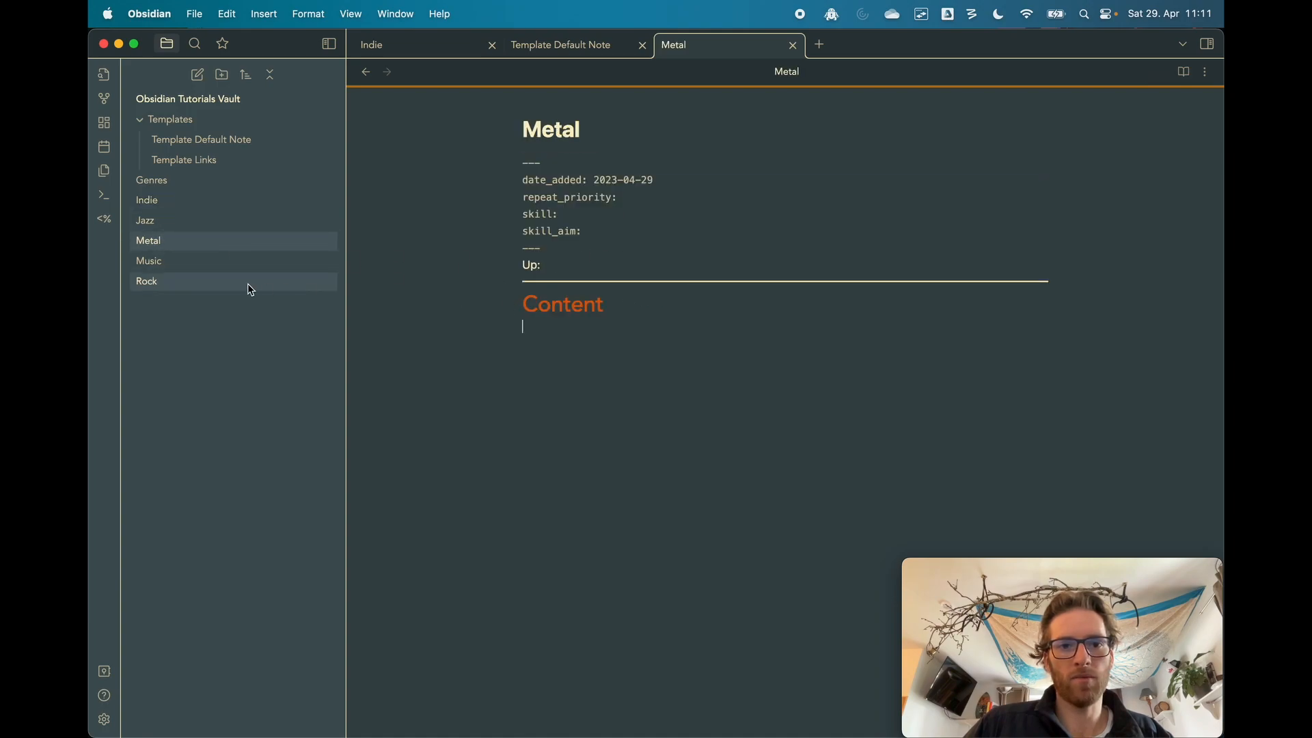
left_click(147, 280)
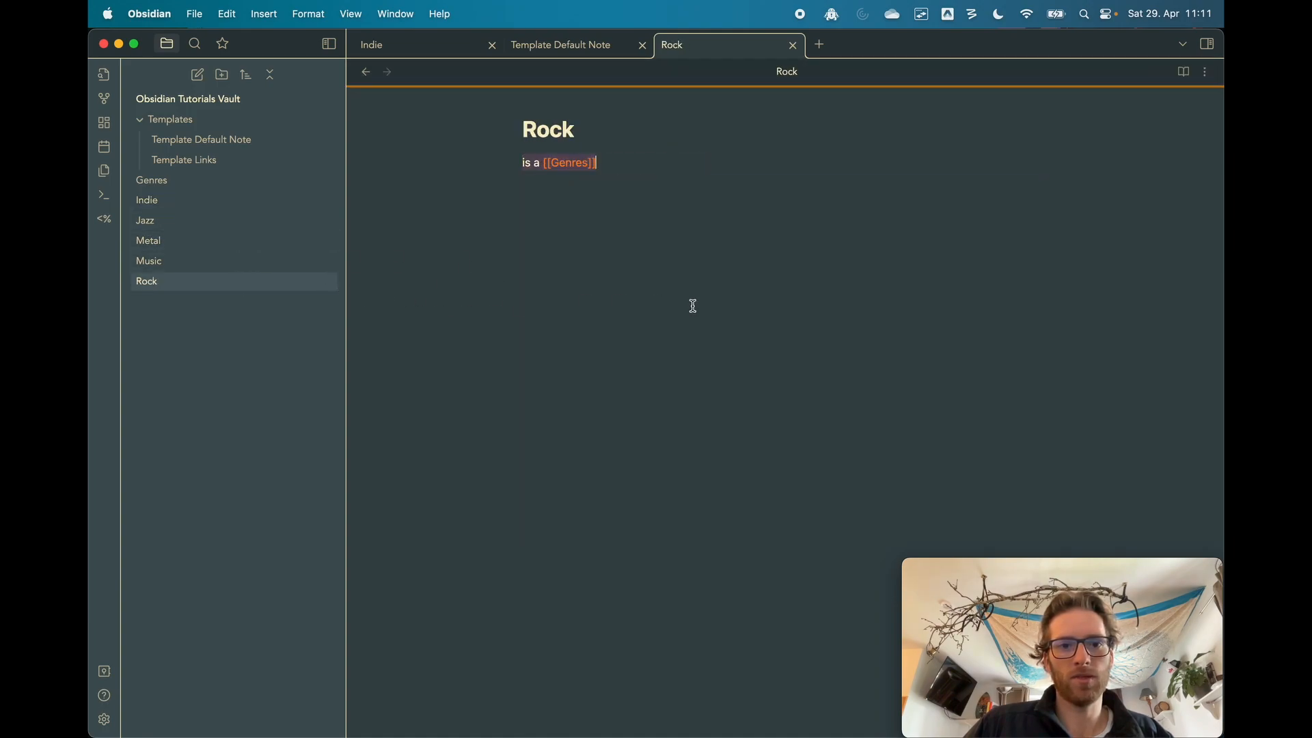
left_click(149, 240)
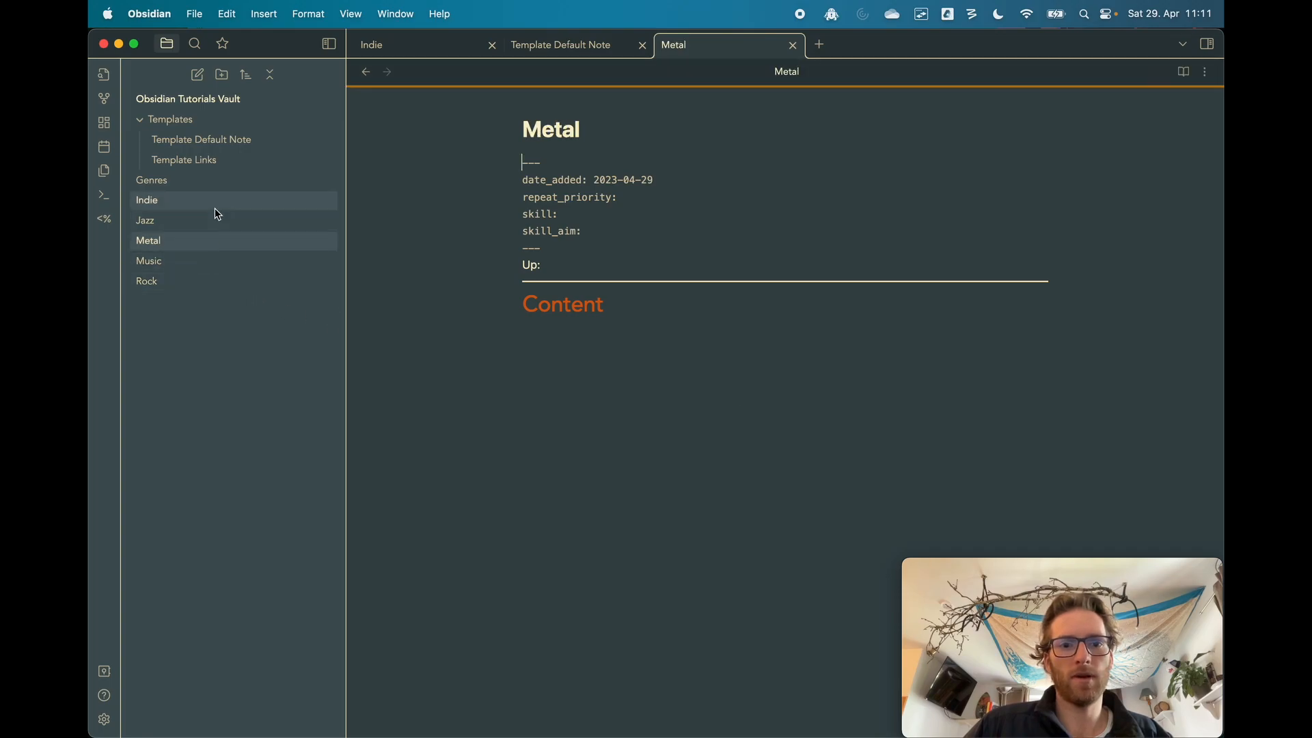